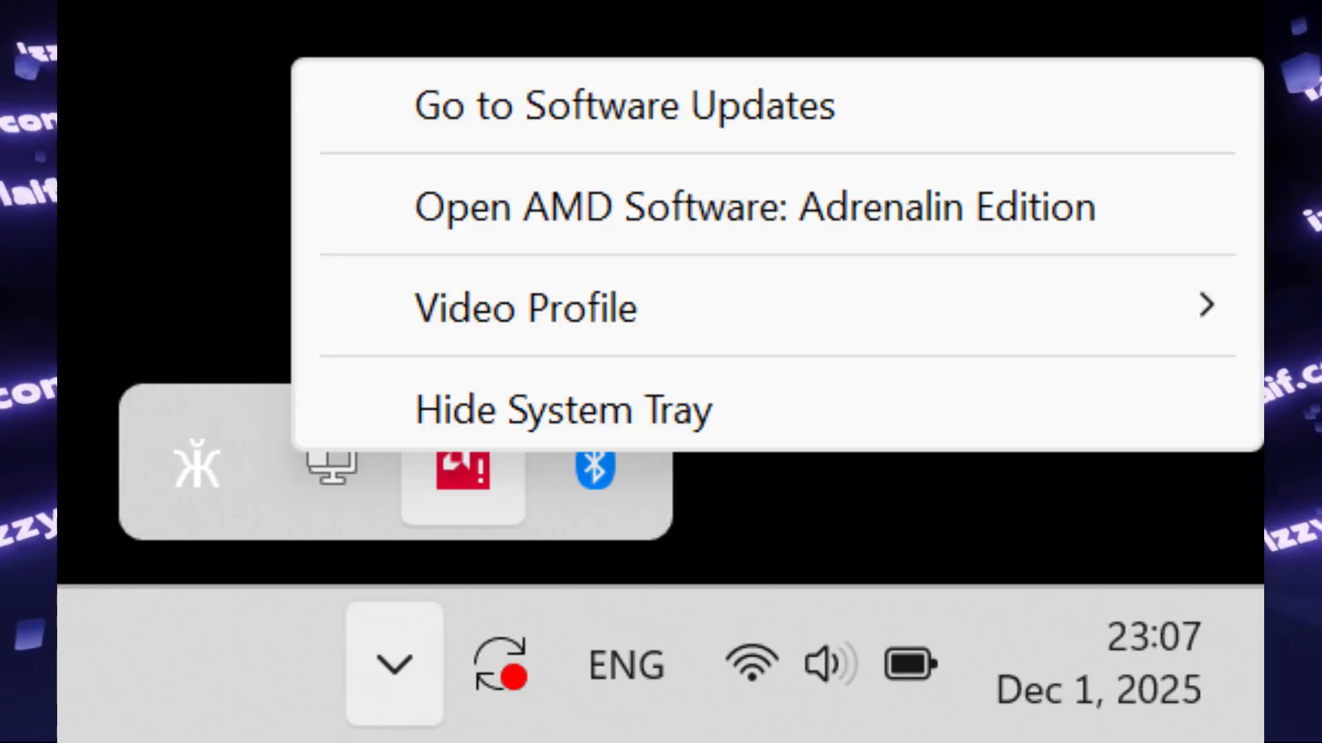
Dismiss the AMD tray menu and bring up File Explorer for the VRChat EasyAntiCheat folder
left_click(754, 208)
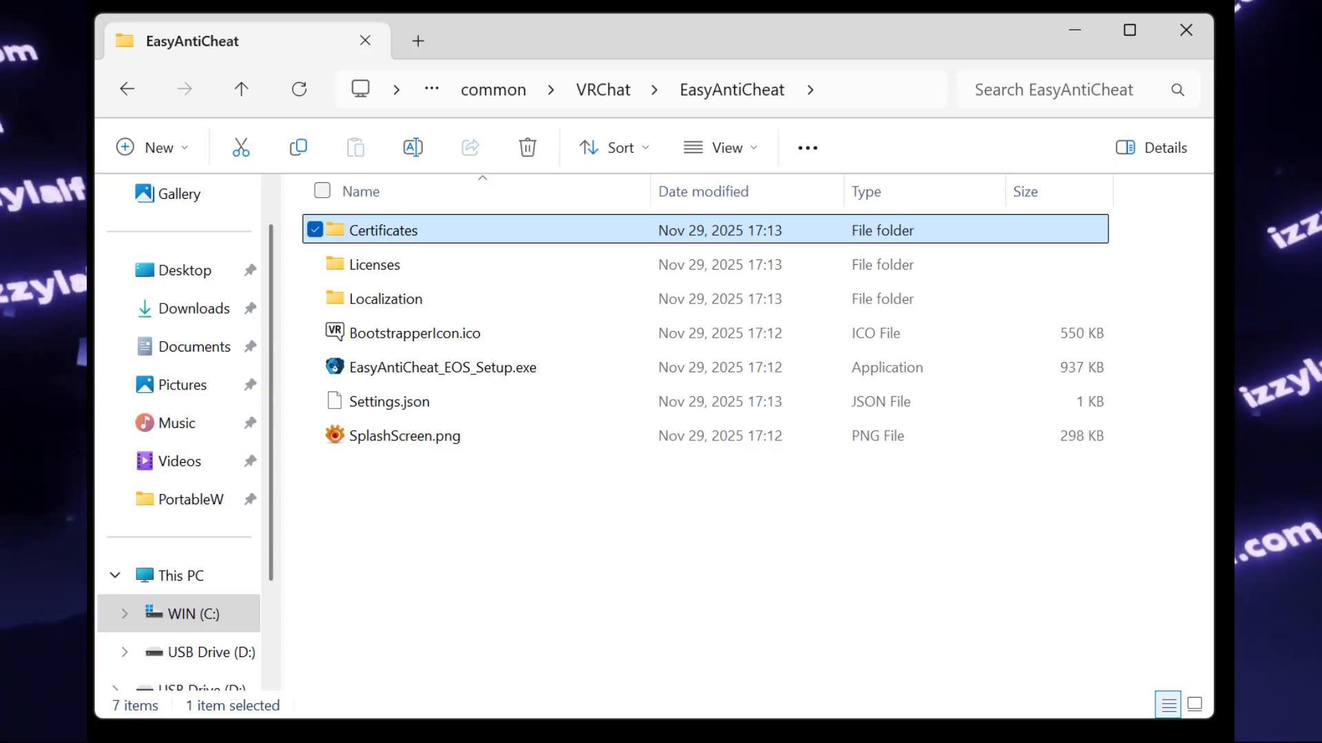
double_click(384, 230)
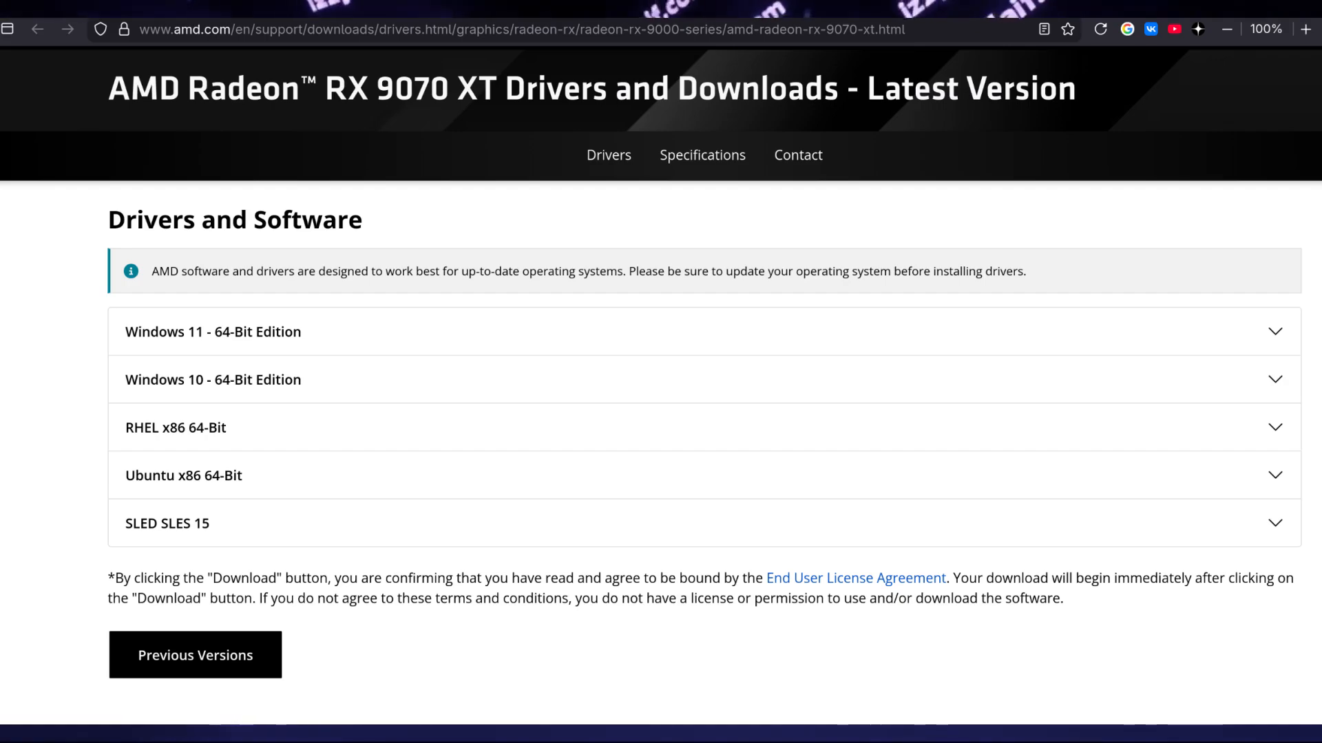
Show Previous Versions on AMD's page, then scroll Guru3D's Adrenalin listing to 25.9.2, 25.9.1 and 25.8.1
left_click(194, 656)
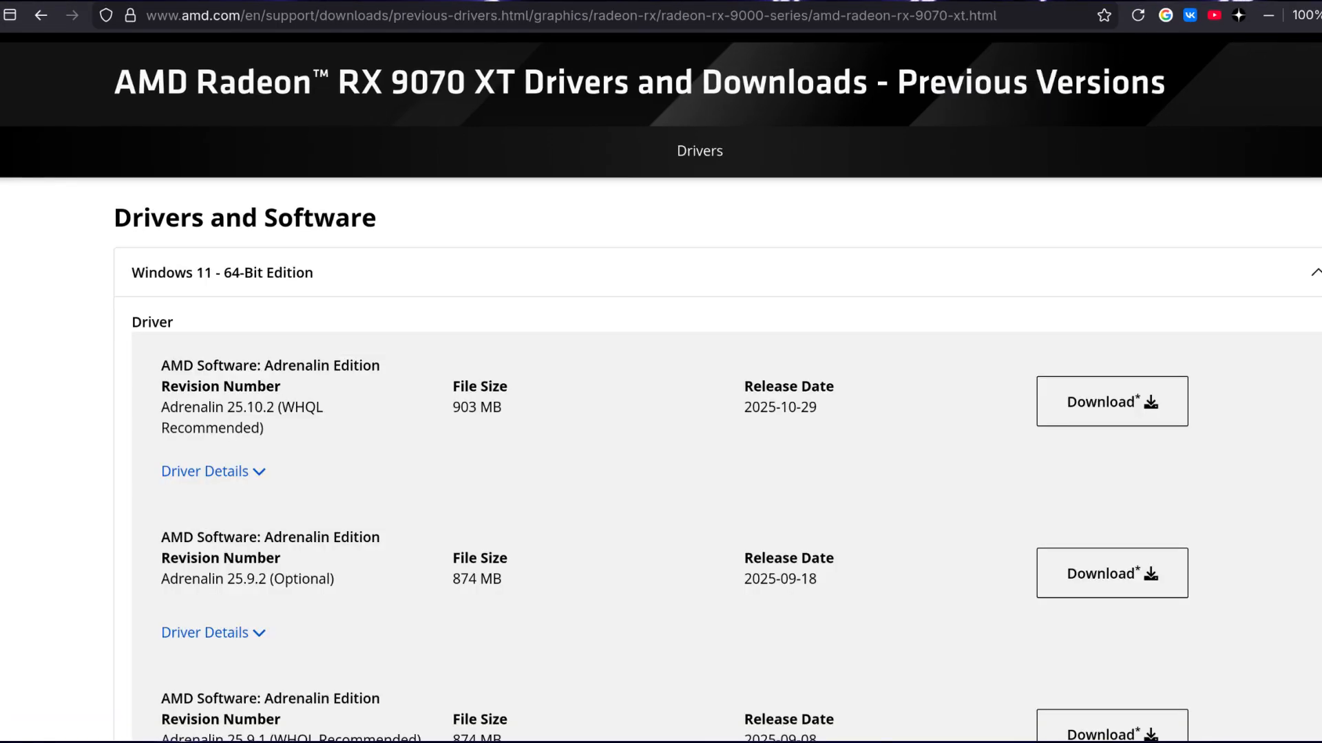
scroll("down", 3)
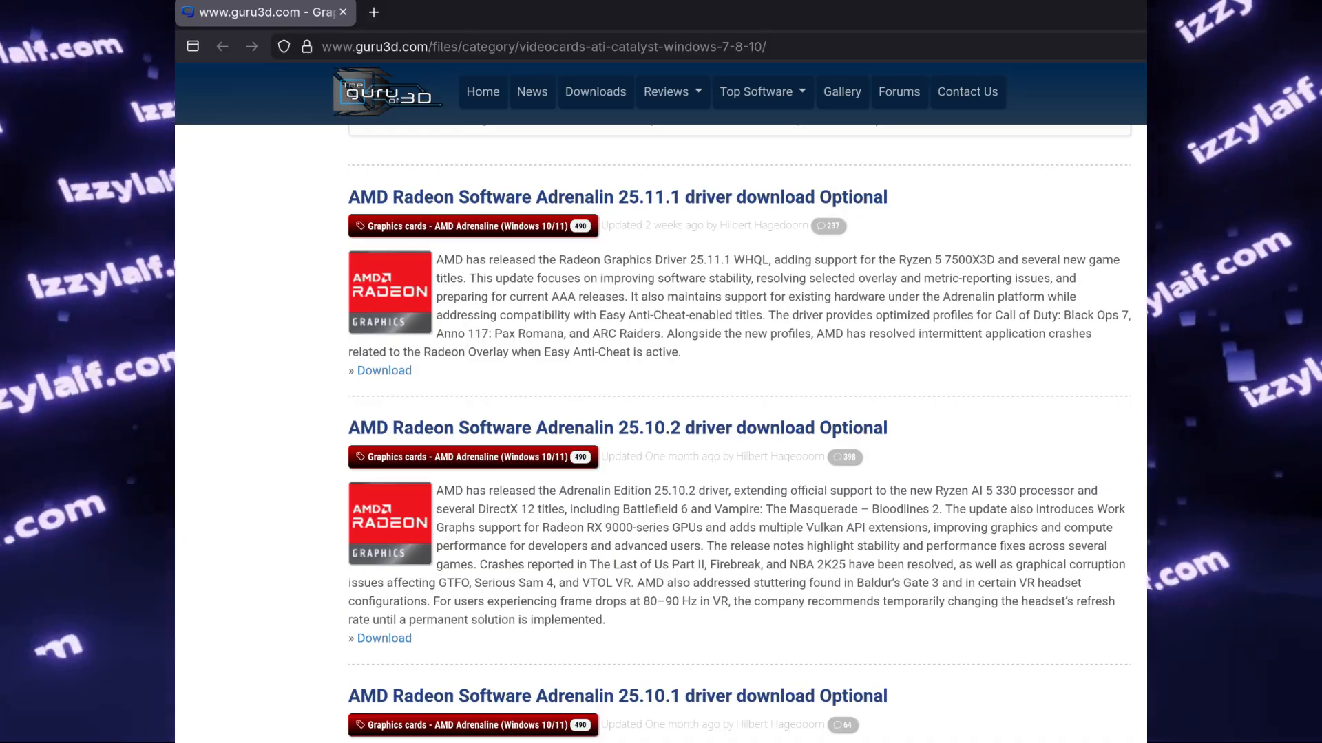
scroll("down", 3)
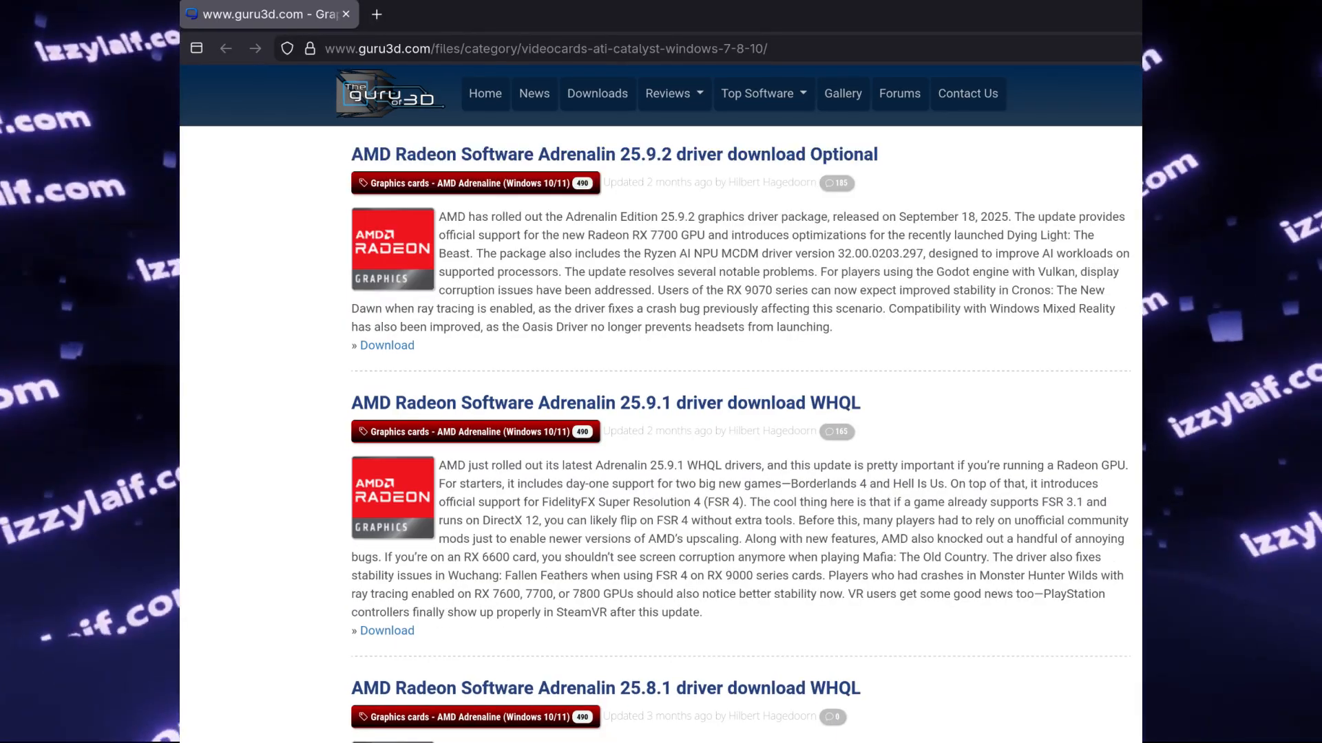